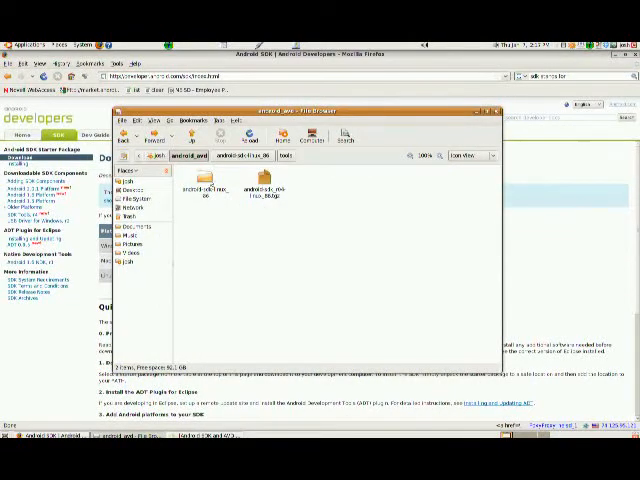
Extract the android-sdk-linux_86 archive into the current folder with Extract Here.
right_click(258, 190)
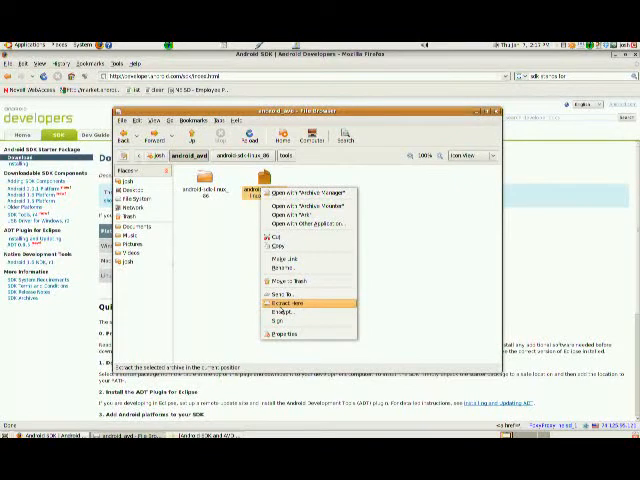
left_click(280, 305)
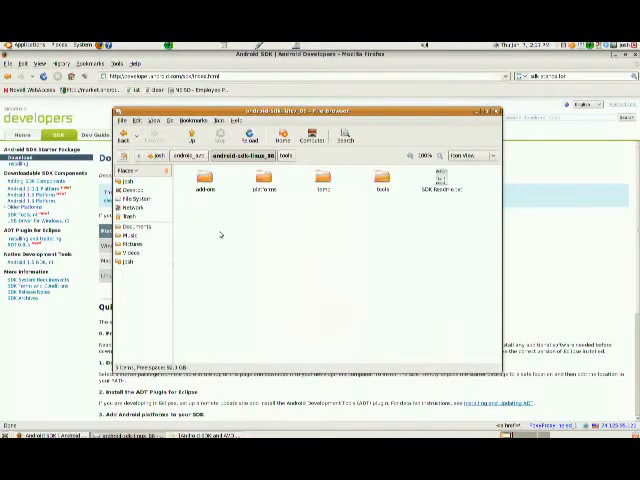
mouse_move(342, 237)
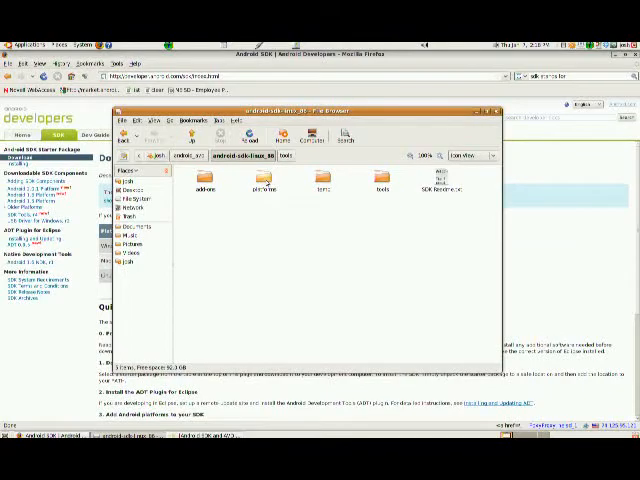
Enter the SDK tools folder and launch the android script, reaching the run prompt.
double_click(381, 185)
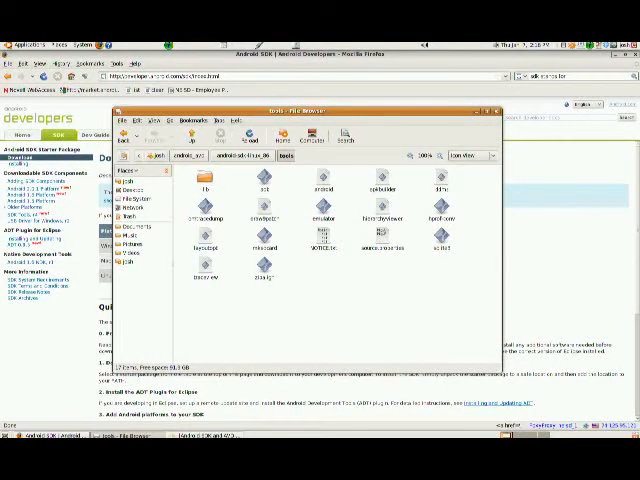
double_click(329, 185)
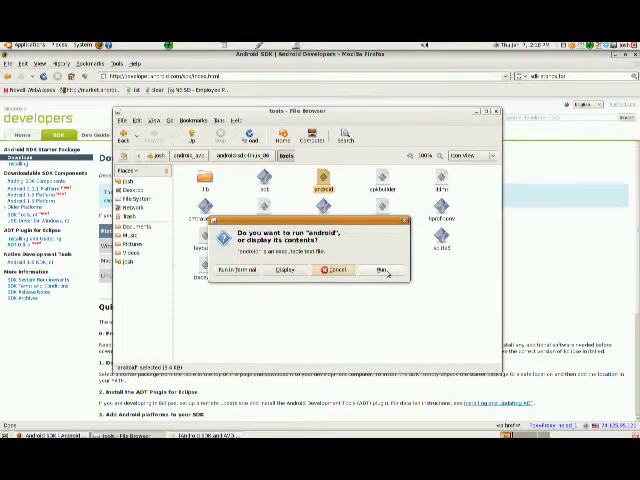
Run the android script to bring up the SDK and AVD Manager.
left_click(285, 270)
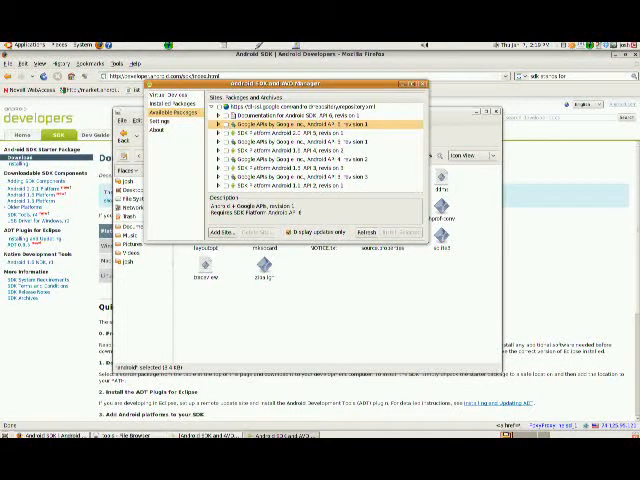
Create a new AVD targeting Android 2.0.1 (API level 6) from Virtual Devices.
left_click(172, 100)
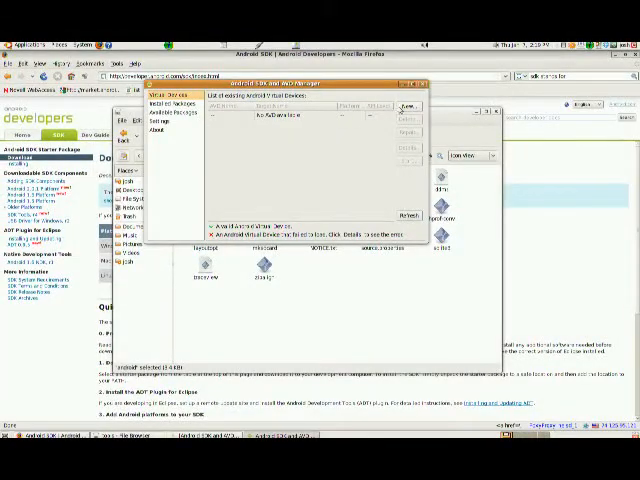
left_click(405, 106)
type("josh")
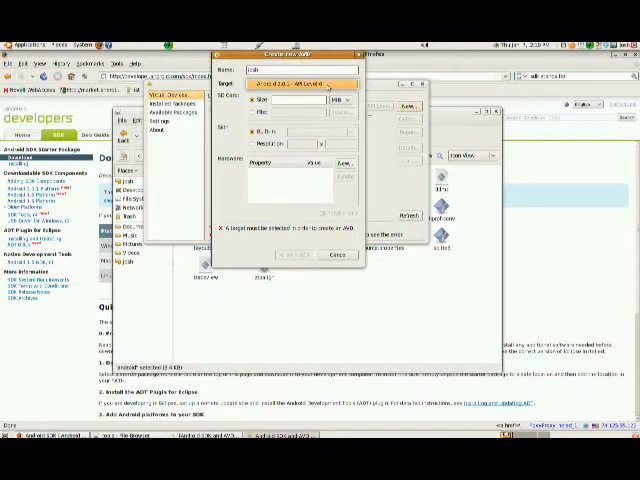
left_click(290, 83)
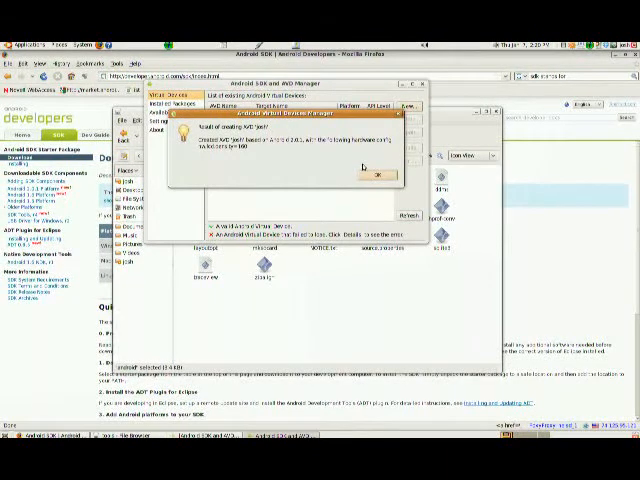
Dismiss the AVD creation report and choose Start for the new Android 2.0.1 device.
left_click(378, 175)
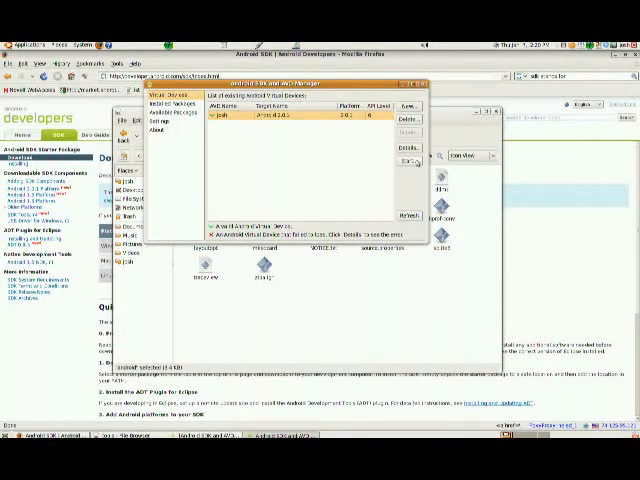
left_click(409, 162)
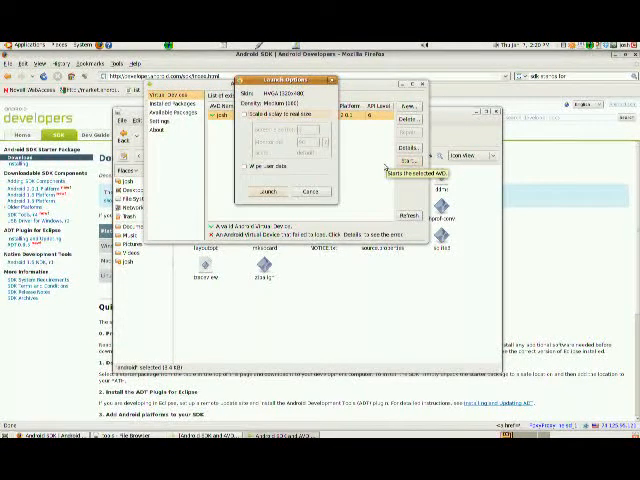